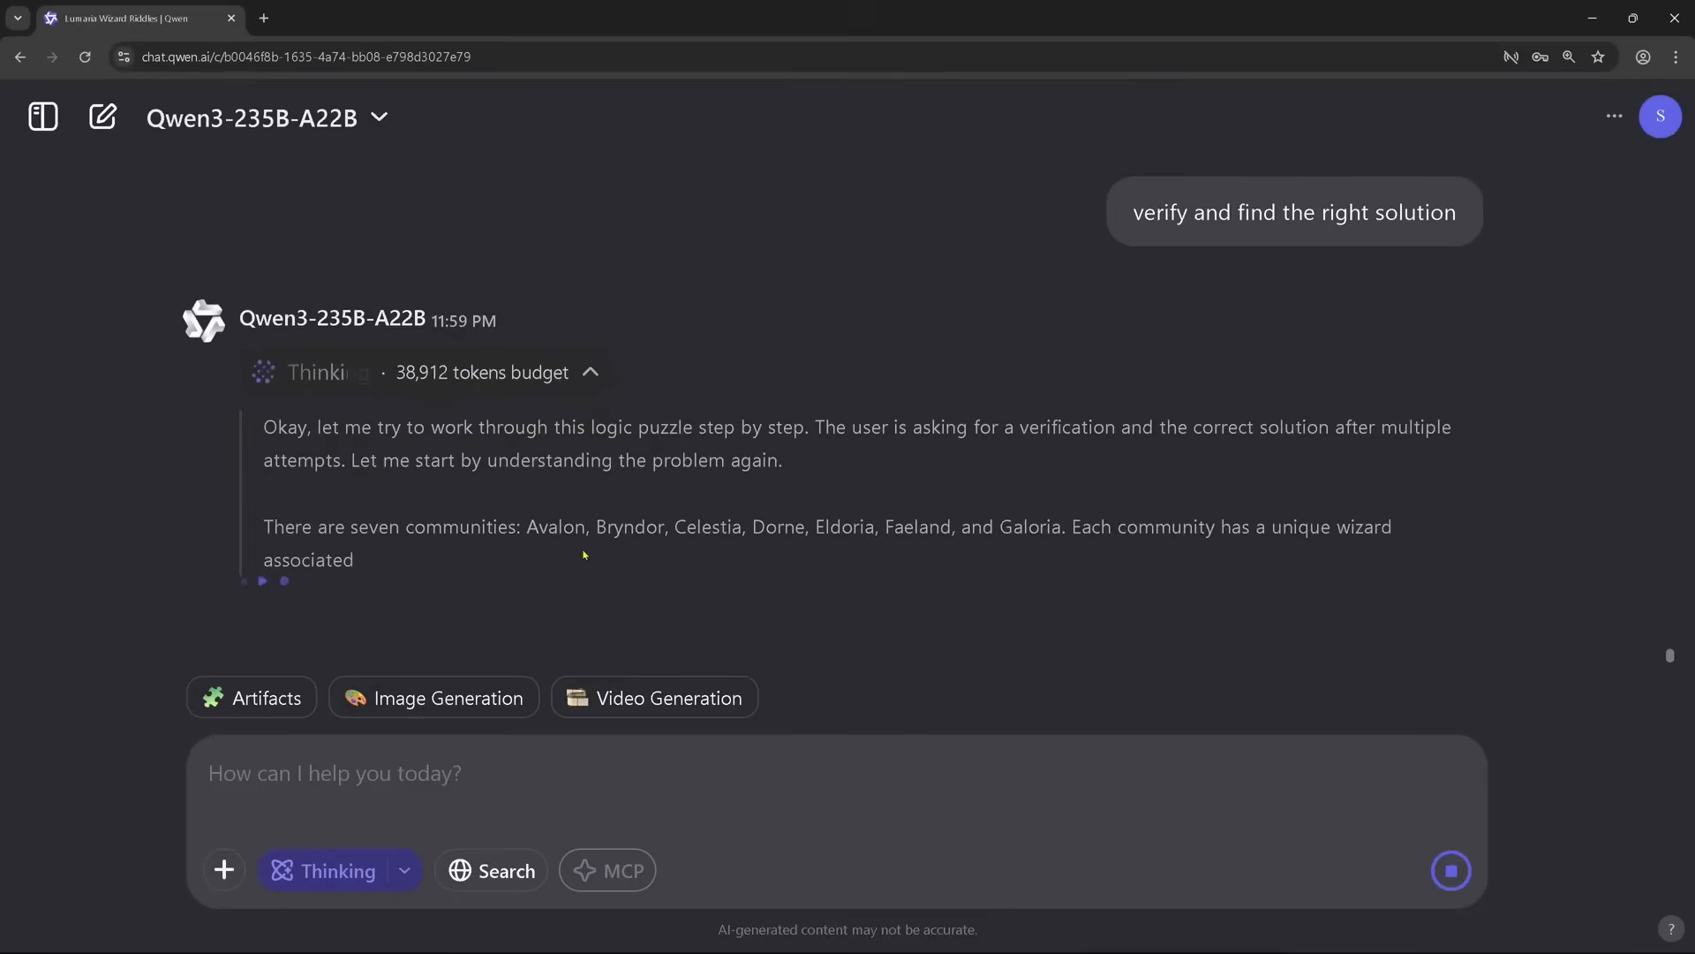
scroll("down", 3)
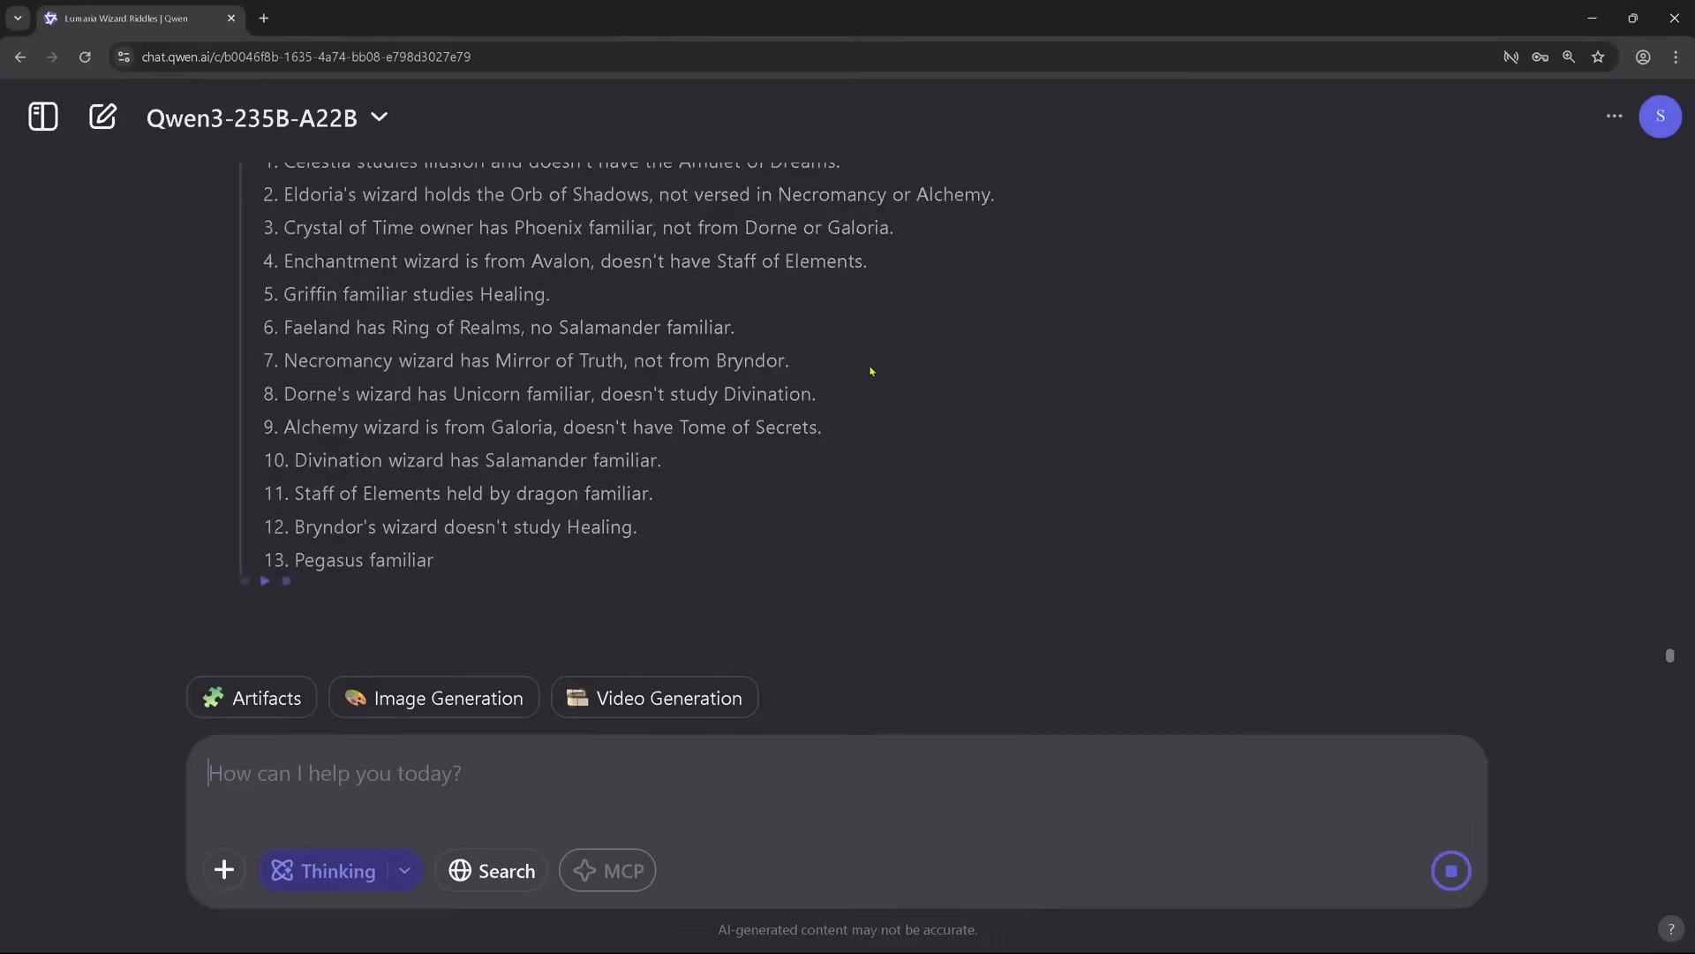
scroll("down", 3)
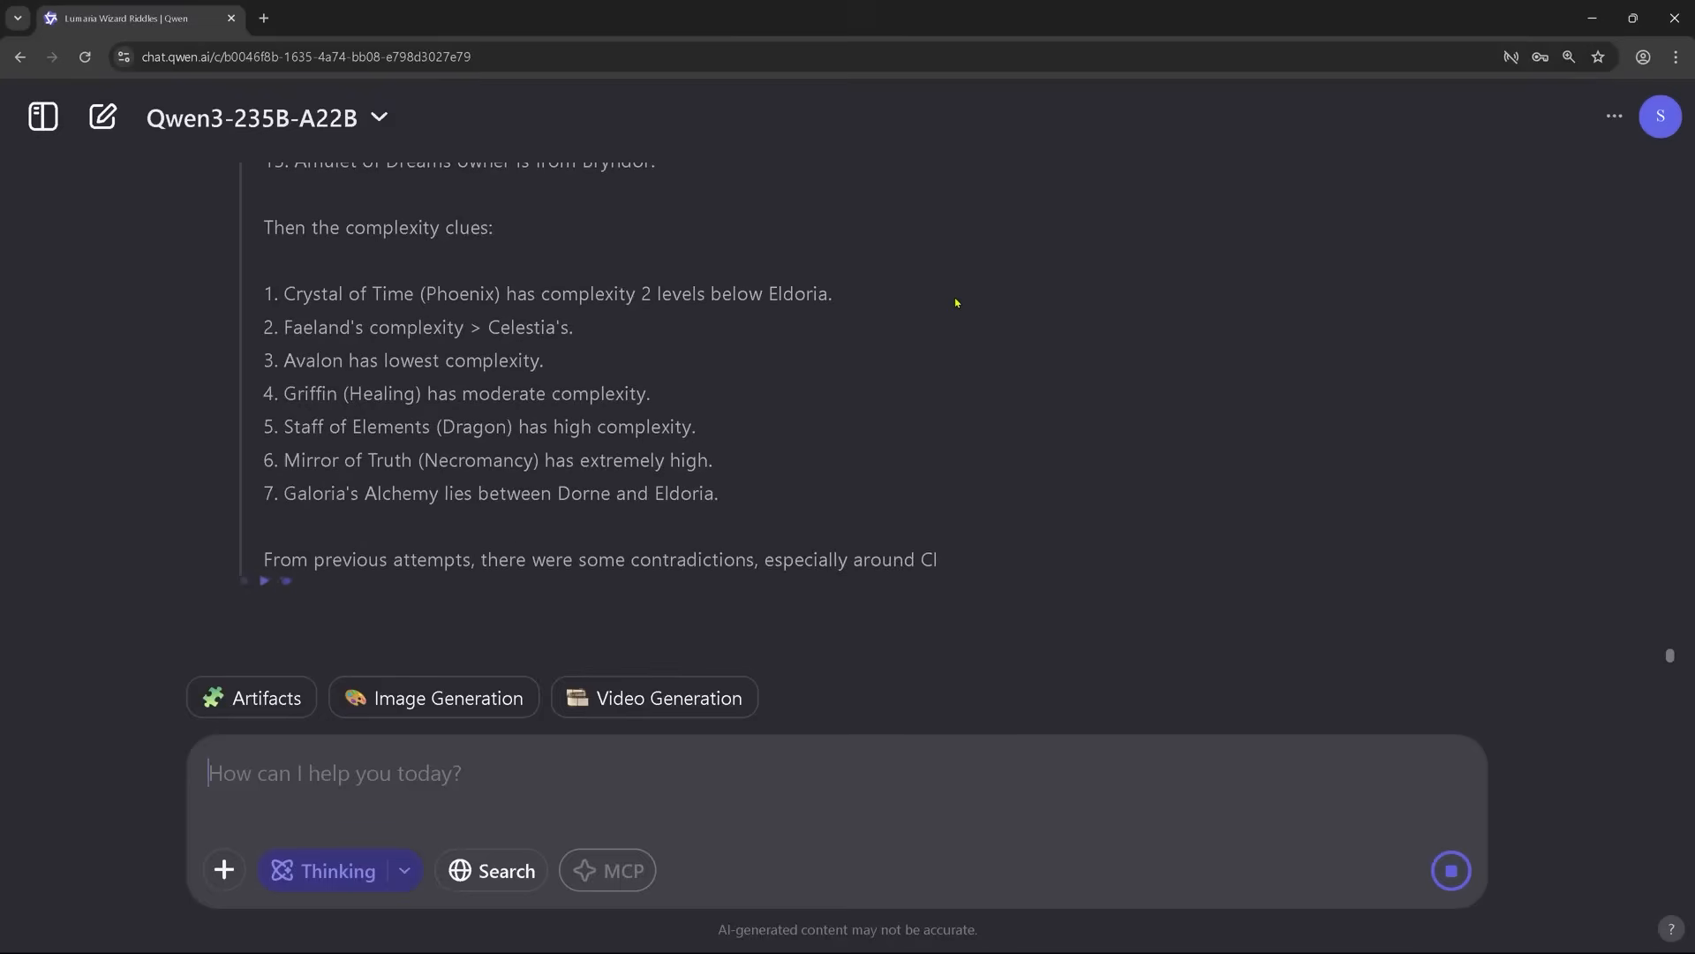